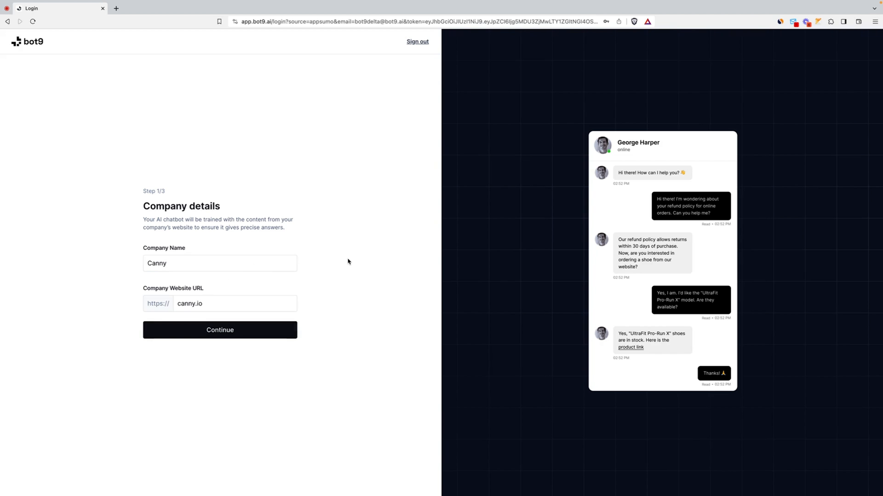
Step: Confirm Canny's company details and accept the default chatbox colours
{"action": "left_click", "coordinate": [220, 330]}
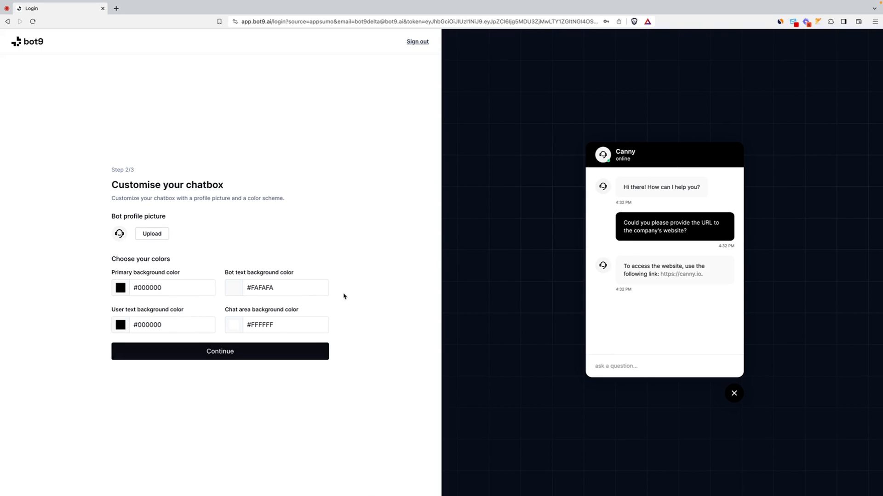
{"action": "mouse_move", "coordinate": [584, 215]}
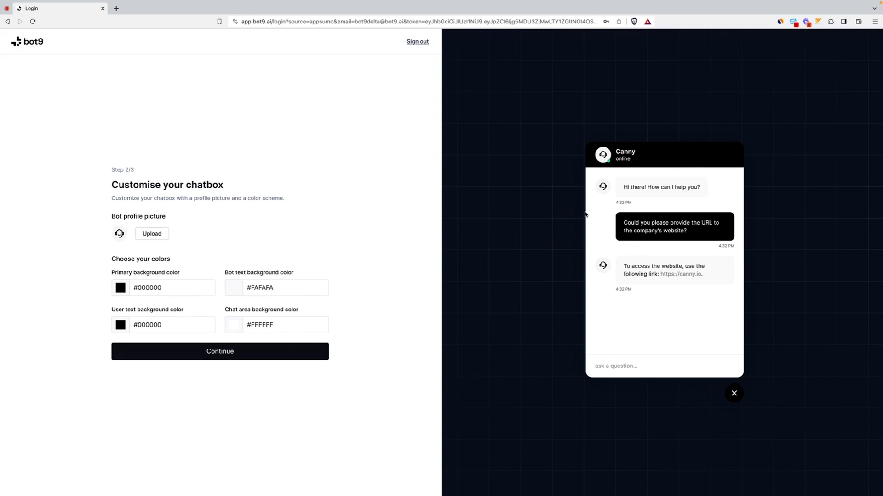
{"action": "mouse_move", "coordinate": [256, 355]}
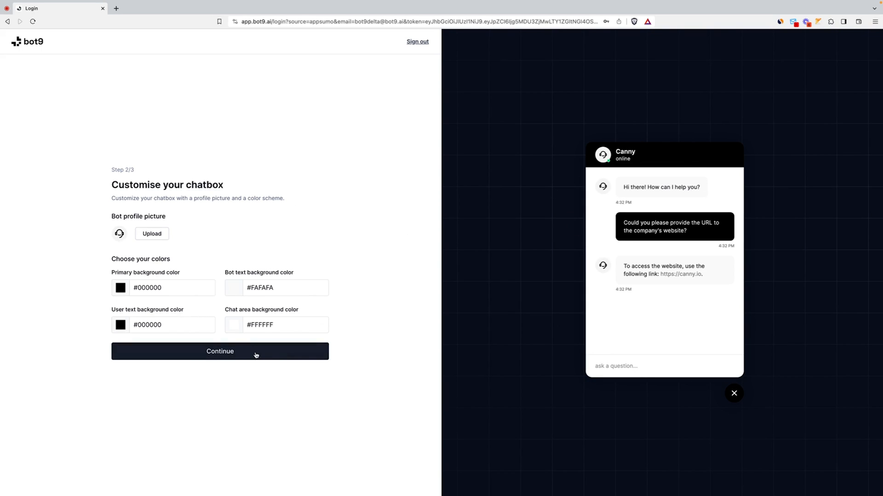
{"action": "left_click", "coordinate": [219, 352]}
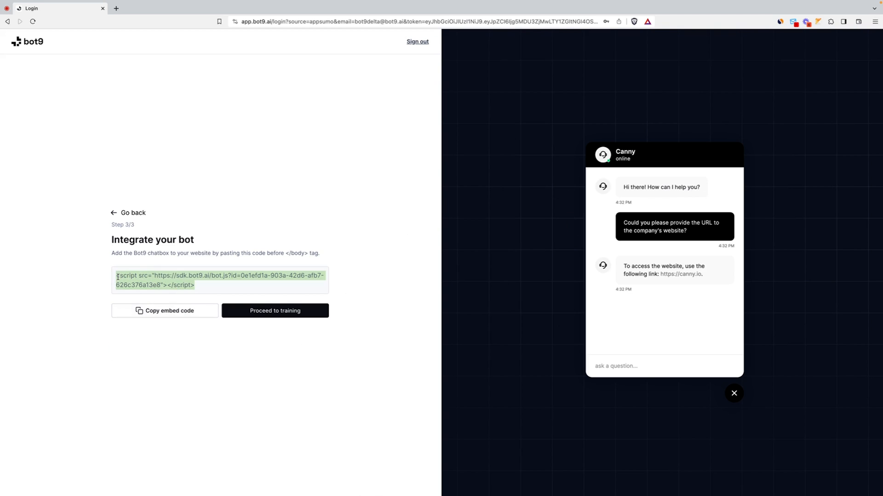
Step: Proceed to training and scroll through Canny's scraped knowledge-base articles
{"action": "left_click", "coordinate": [275, 311]}
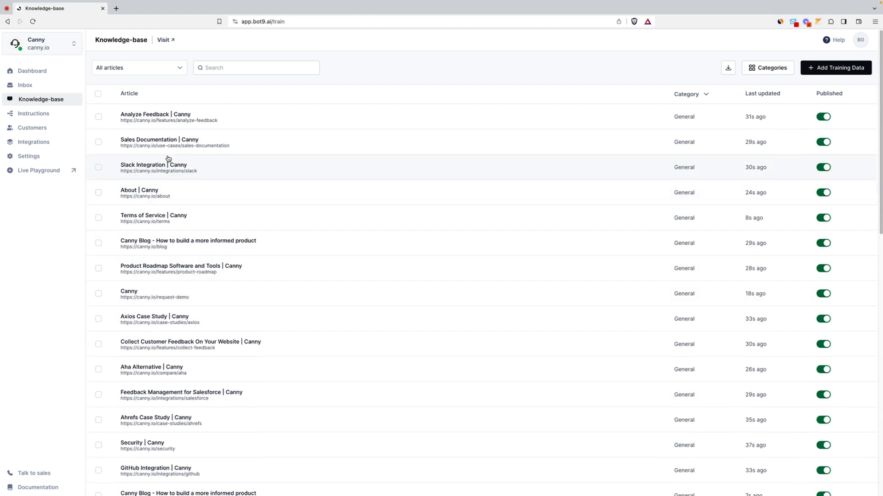
{"action": "scroll", "scroll_direction": "down", "scroll_amount": 3}
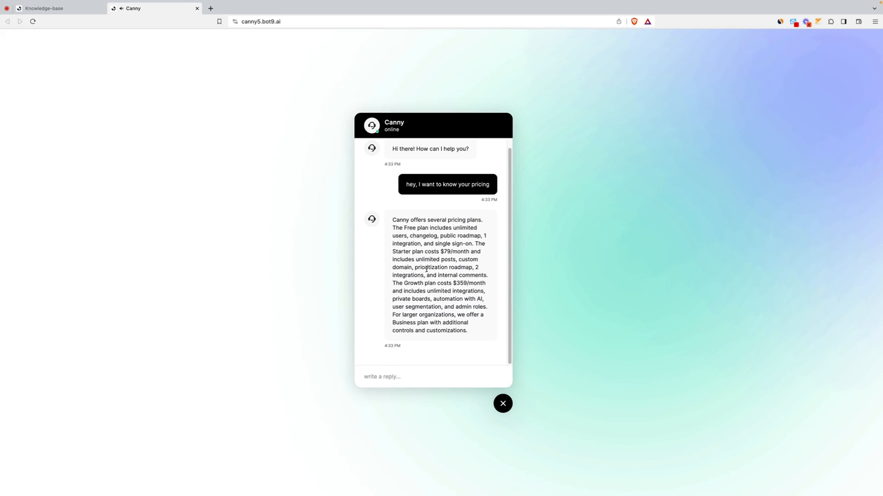
{"action": "left_click", "coordinate": [46, 9]}
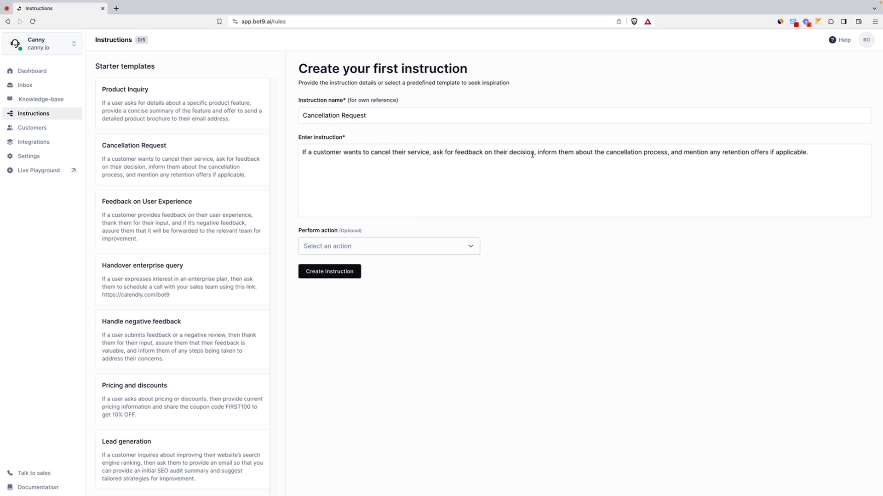
Step: Open the Inbox and the visitor's 'hey' conversation handled by the bot
{"action": "left_click", "coordinate": [329, 272]}
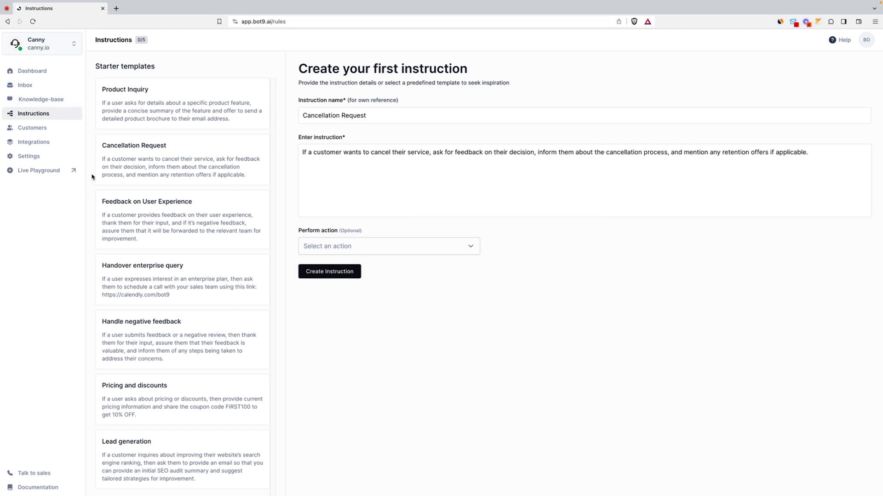
{"action": "mouse_move", "coordinate": [42, 74]}
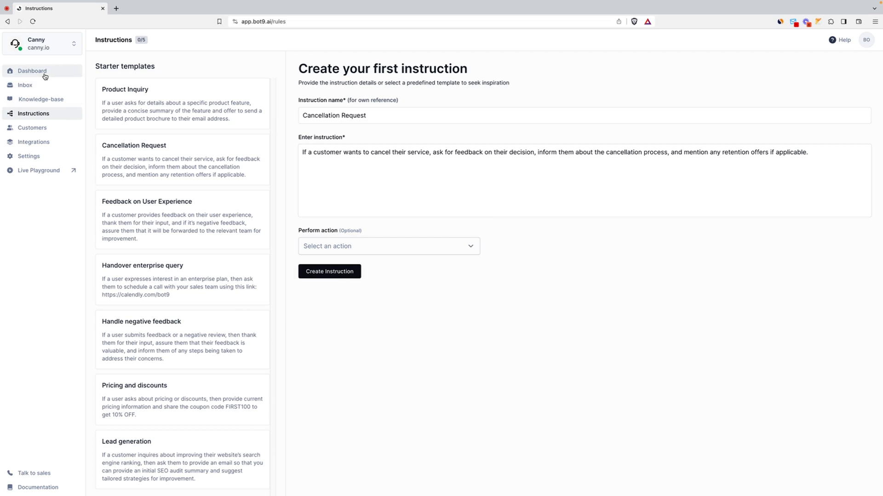
{"action": "left_click", "coordinate": [25, 85]}
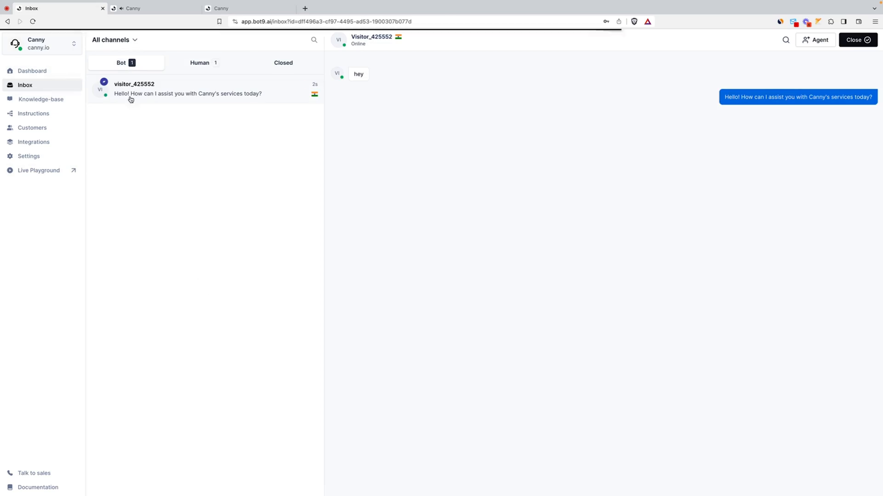
{"action": "mouse_move", "coordinate": [814, 40]}
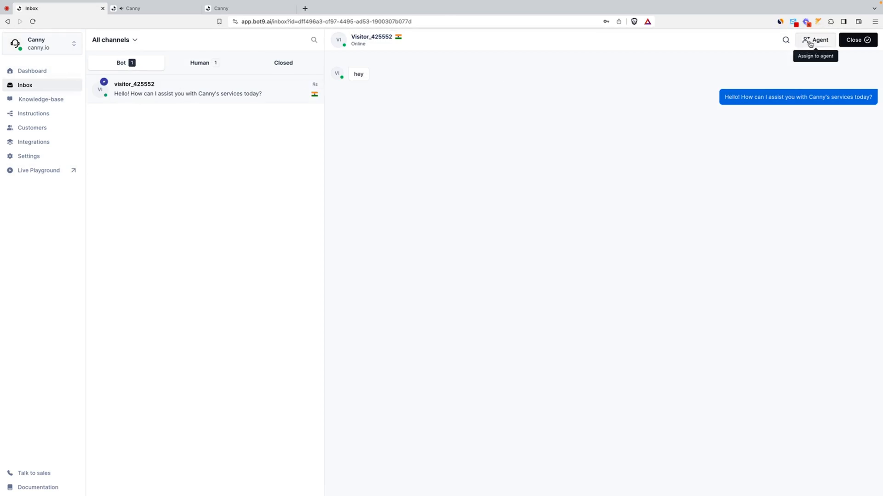
Step: Assign the visitor's conversation to a human agent, reopen it, and type 'hey'
{"action": "left_click", "coordinate": [814, 40]}
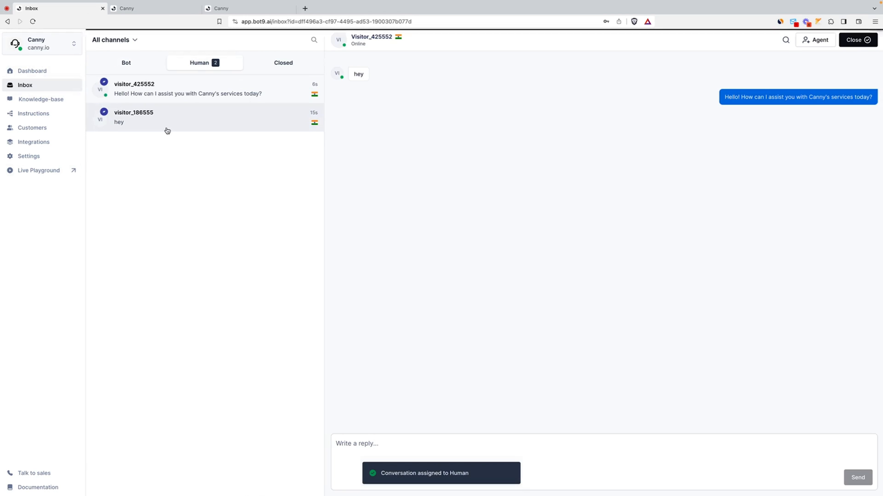
{"action": "left_click", "coordinate": [162, 98]}
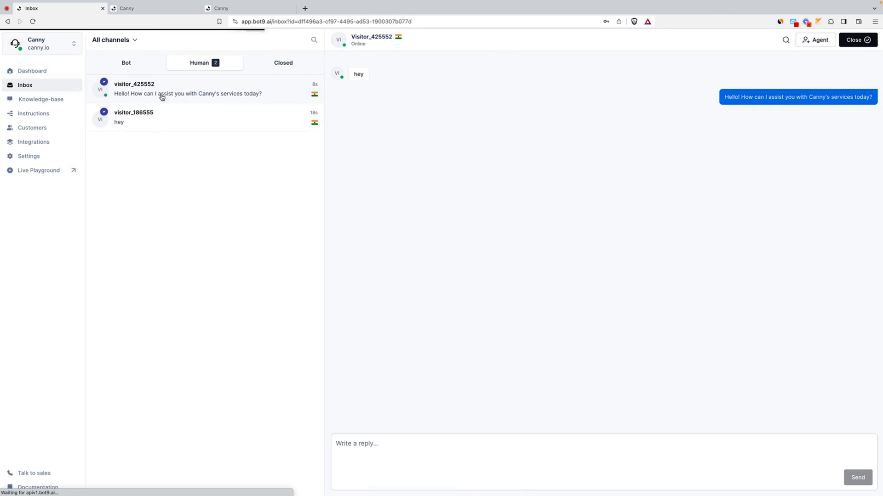
{"action": "type", "text": "hey"}
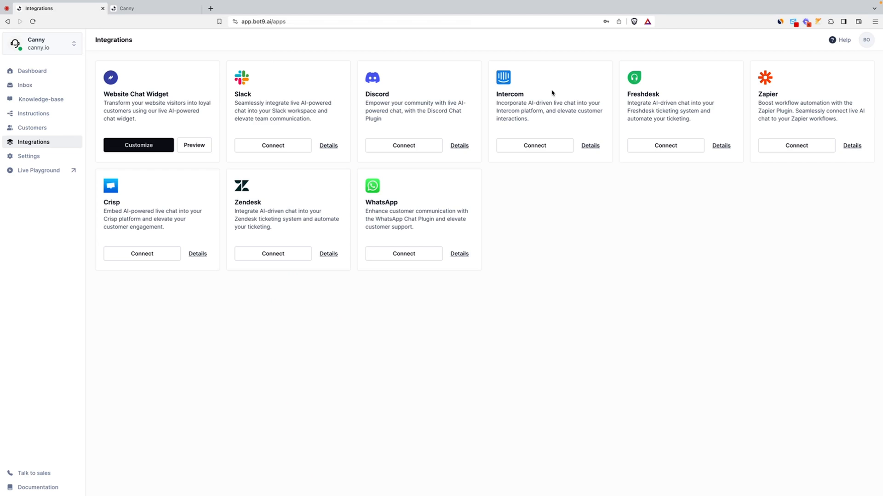
{"action": "mouse_move", "coordinate": [547, 134]}
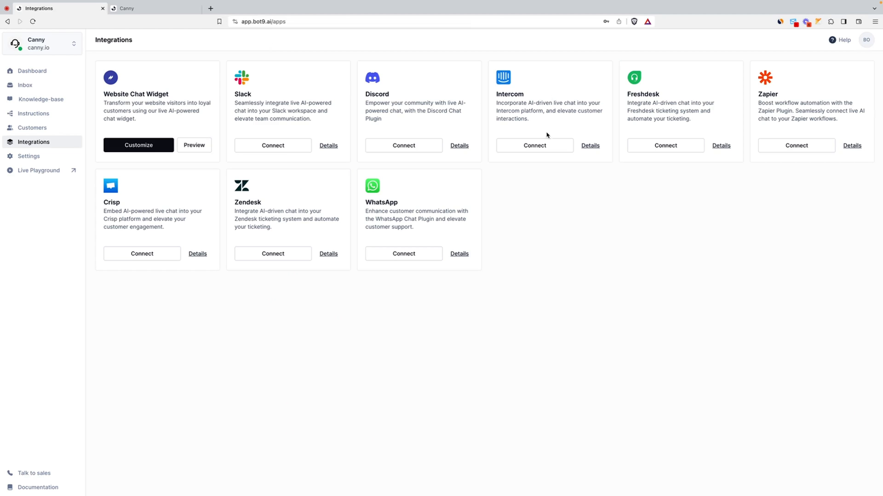
Step: Start connecting Intercom, then close its sign-in page
{"action": "left_click", "coordinate": [534, 145]}
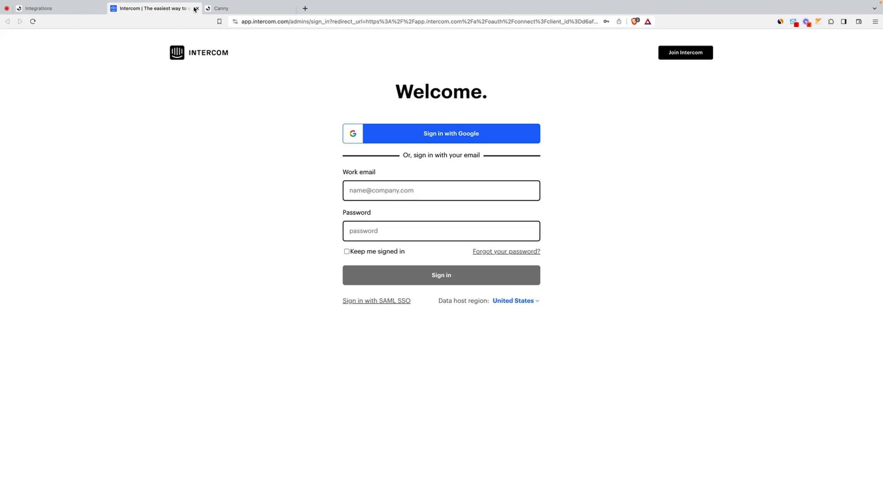
{"action": "left_click", "coordinate": [195, 8]}
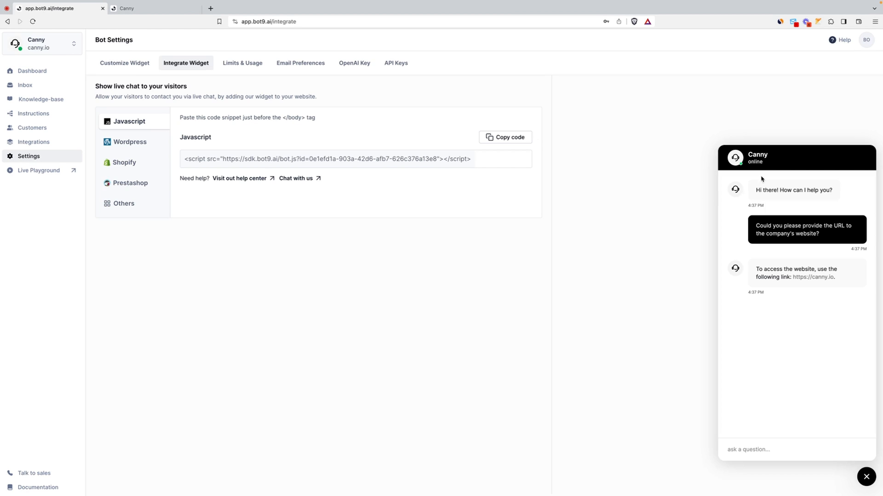
Step: View the PrestaShop, then Shopify, widget installation instructions
{"action": "left_click", "coordinate": [130, 183]}
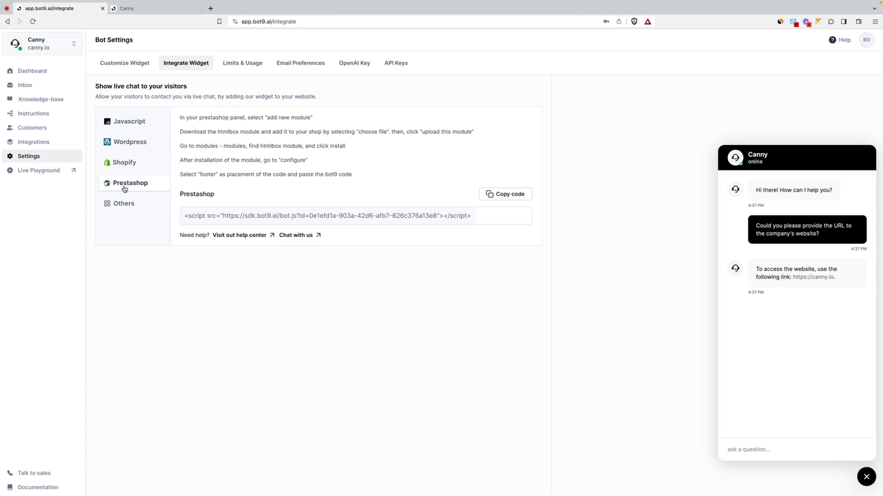
{"action": "left_click", "coordinate": [125, 162]}
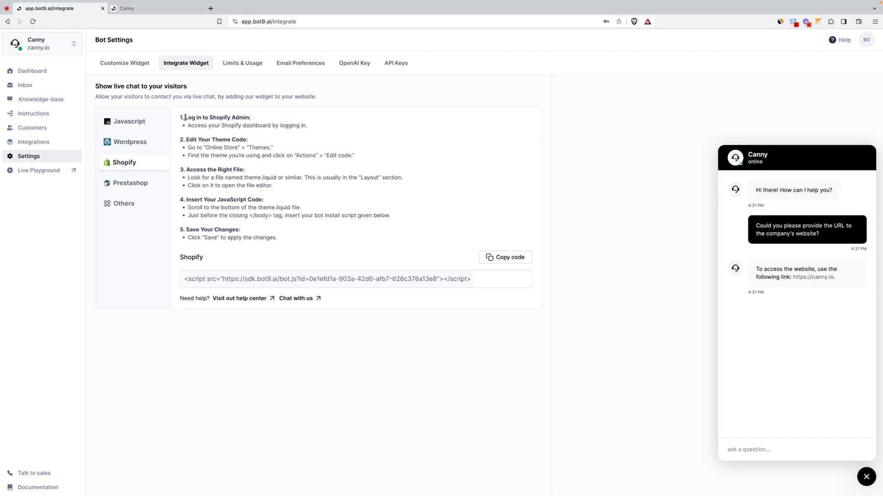